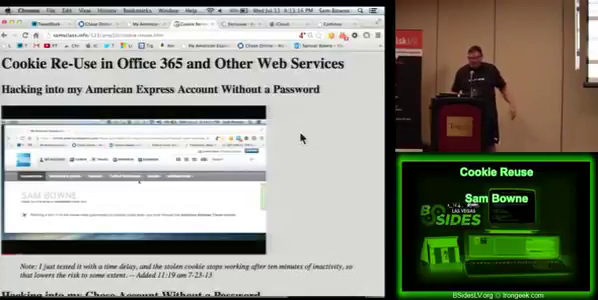
Scroll down to the table of BAD and GOOD sites for cookie re-use.
scroll("down", 3)
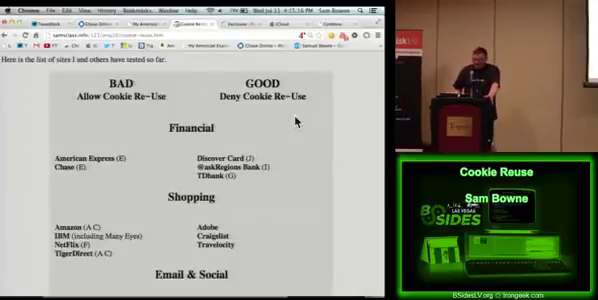
Scroll further to the Shopping and Email & Social site sections.
scroll("down", 3)
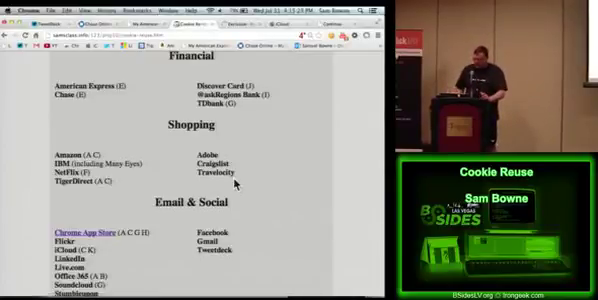
scroll("down", 3)
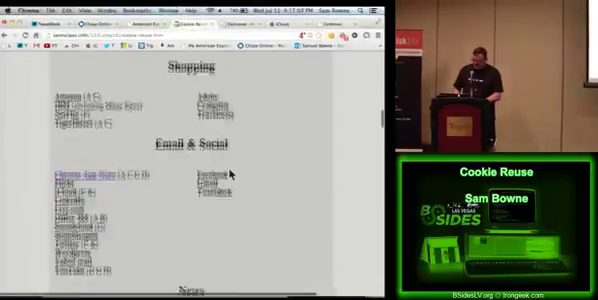
Scroll past Email & Social to the News and Security sections.
scroll("down", 3)
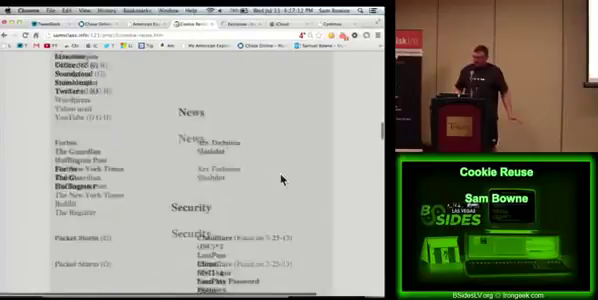
Scroll slightly until the Others section appears beneath Security.
scroll("down", 3)
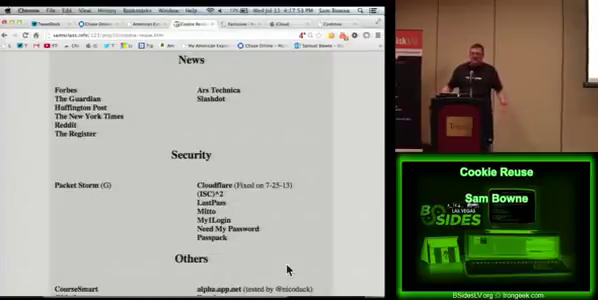
scroll("down", 3)
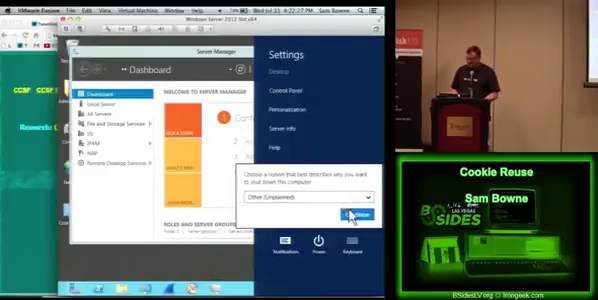
Confirm the shutdown reason so the Windows Server 2012 VM restarts.
left_click(345, 214)
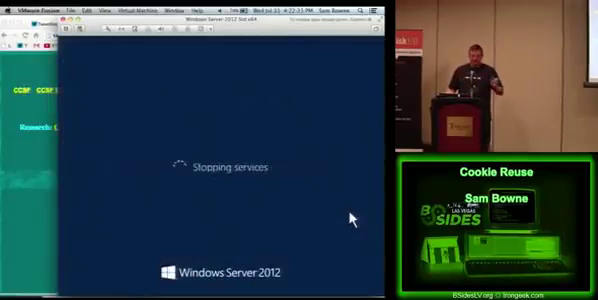
mouse_move(35, 270)
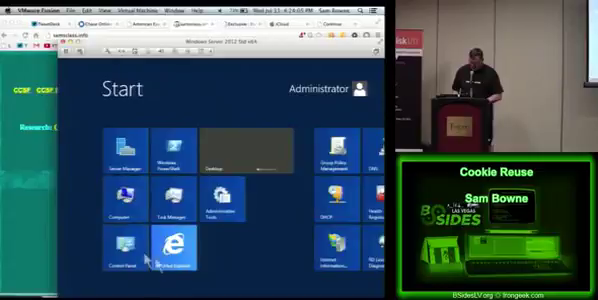
mouse_move(243, 190)
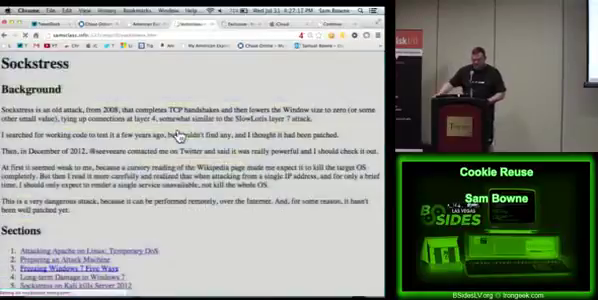
Scroll past the RAM graph and ping output to Download and Compile Sockstress.
scroll("down", 3)
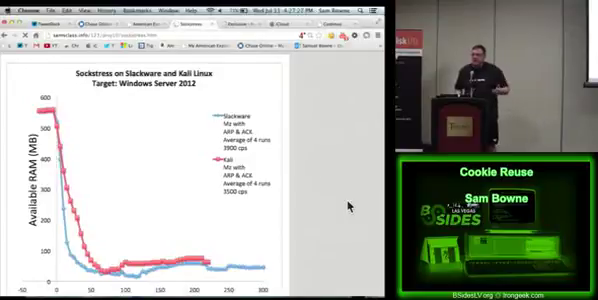
scroll("down", 3)
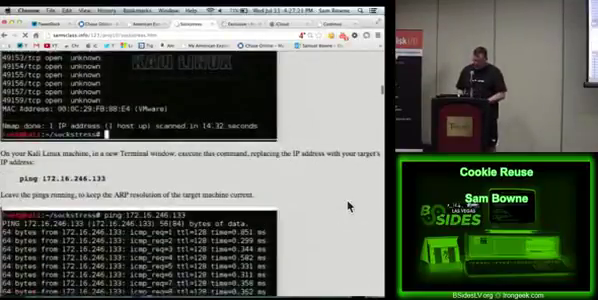
scroll("down", 3)
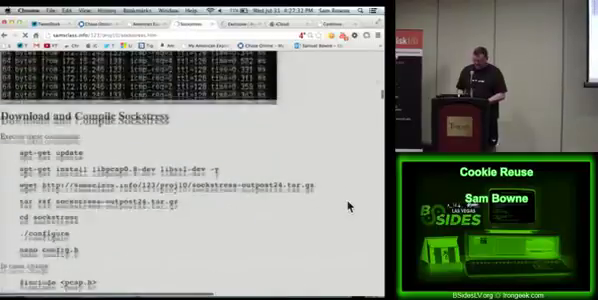